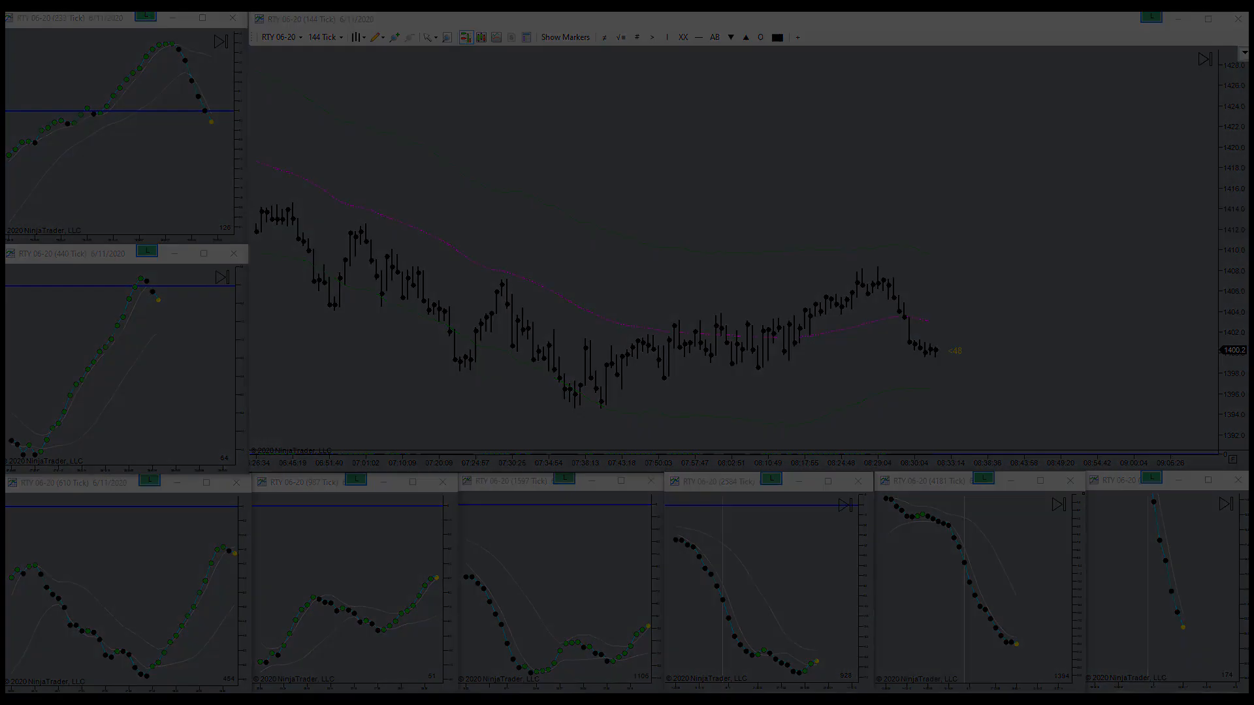
# Step: Enable Show Markers on the 144 Tick chart toolbar after the ATM target fills
pyautogui.click(565, 37)
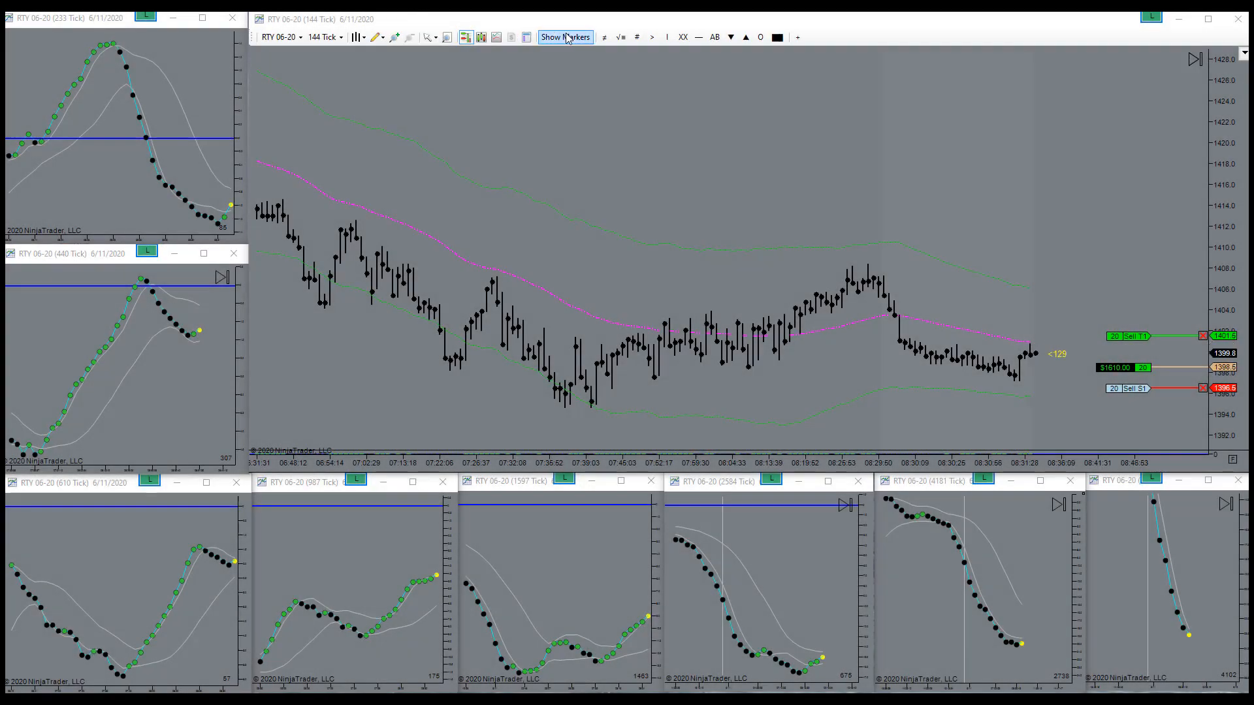
pyautogui.click(564, 37)
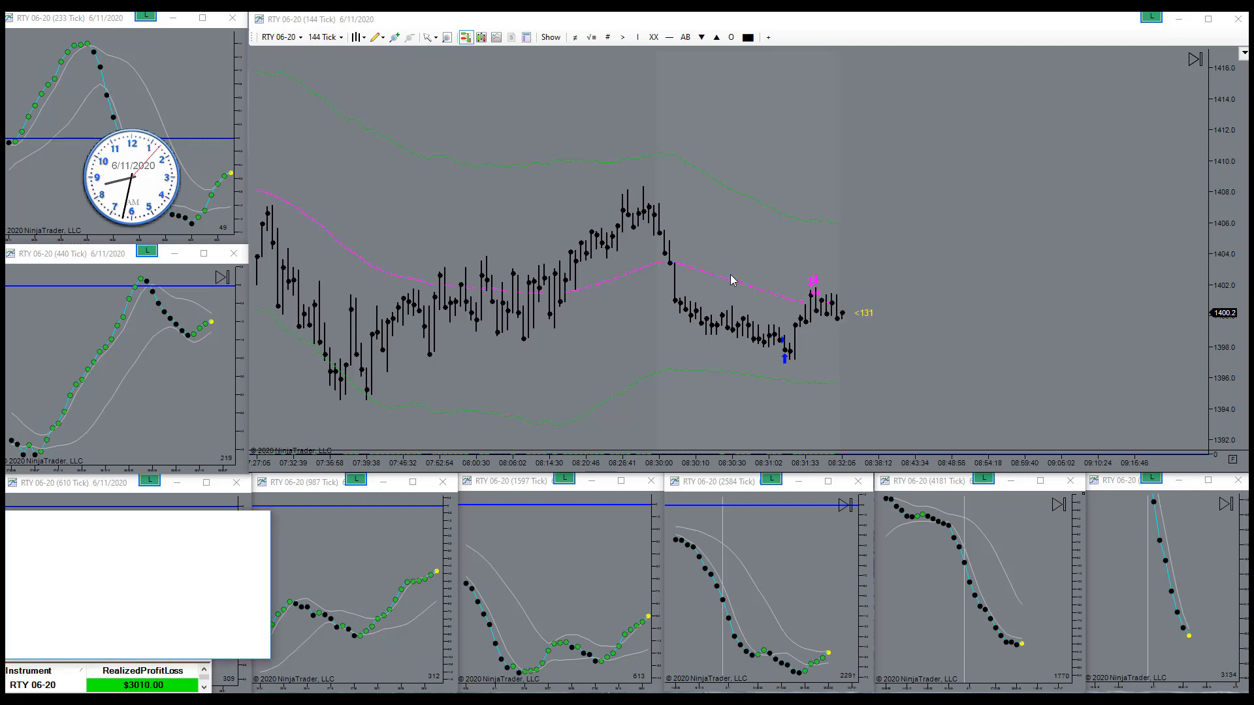
# Step: Switch the active 144 Tick RTY chart to Cross Hair pointer mode
pyautogui.click(429, 37)
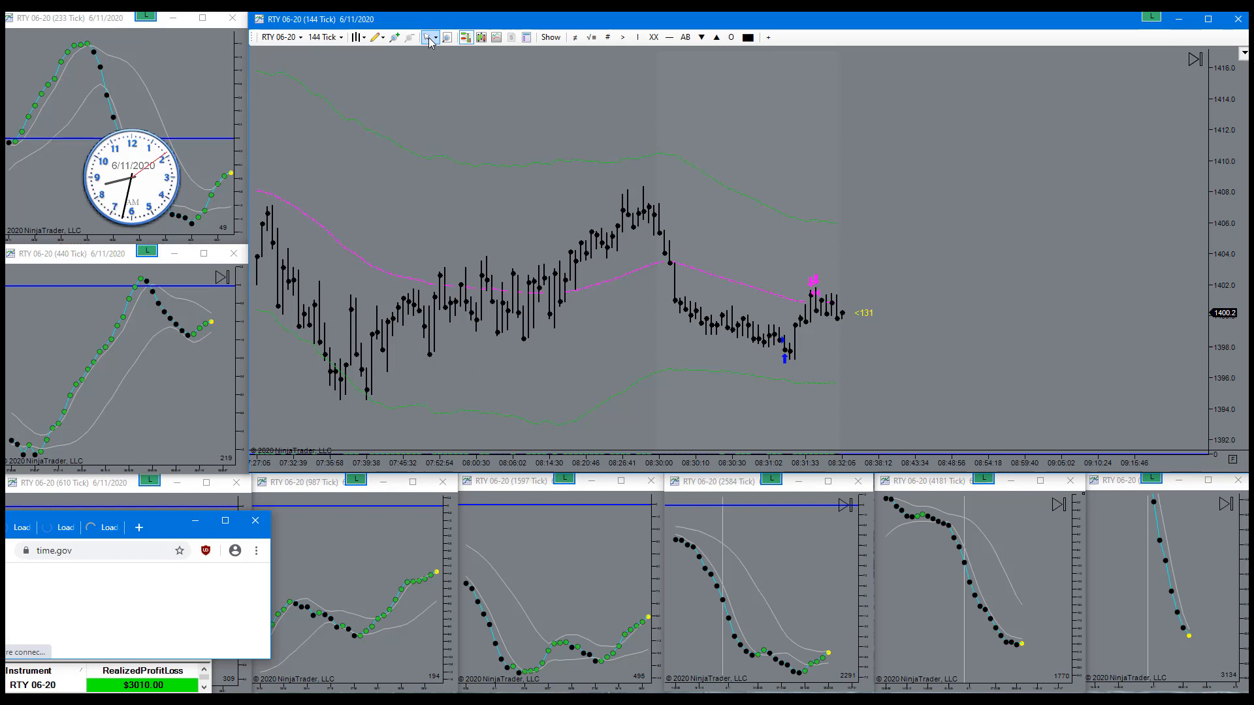
pyautogui.click(430, 37)
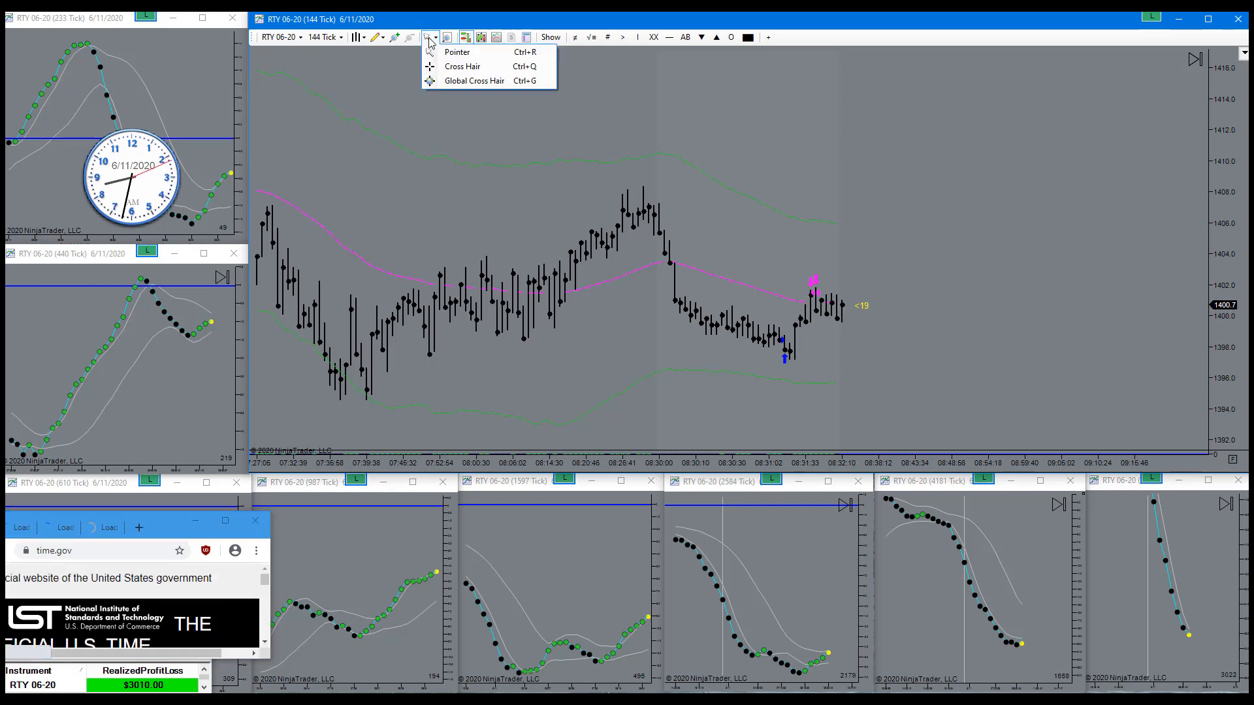
pyautogui.click(463, 66)
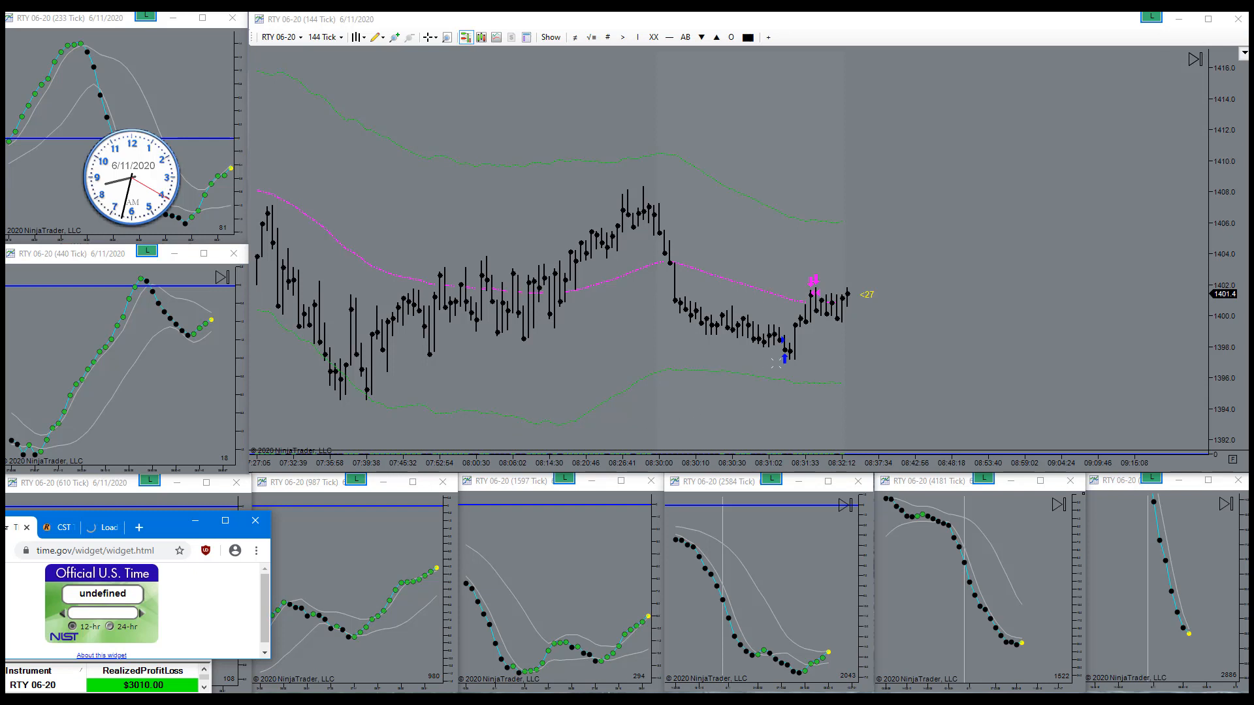
pyautogui.moveTo(842, 308)
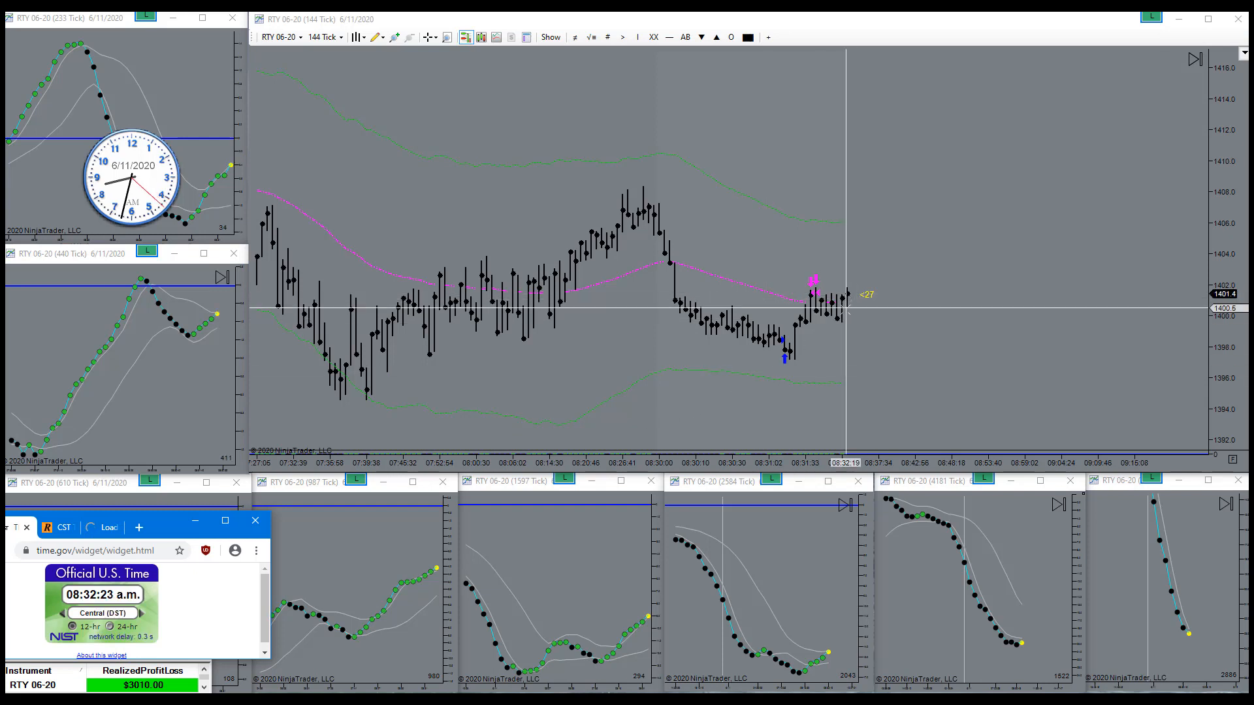